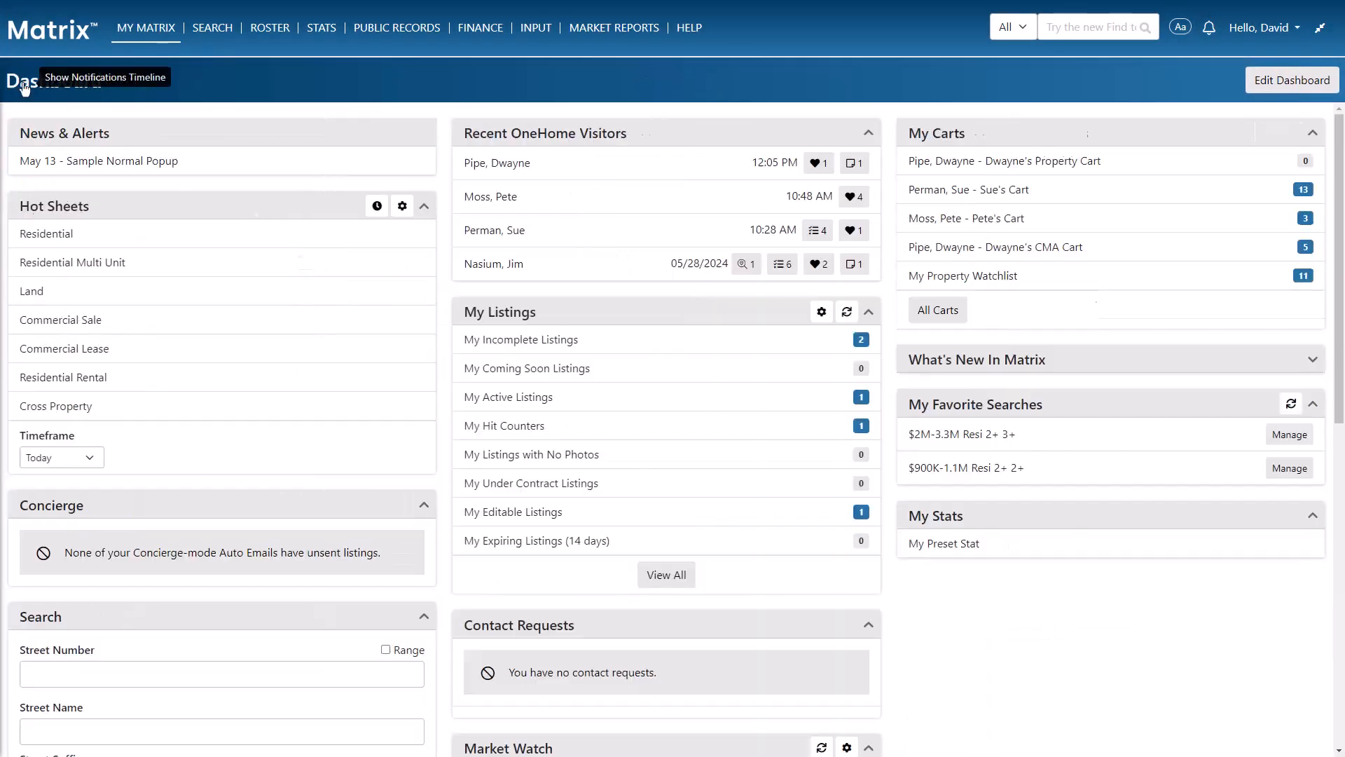
Show the notifications timeline listing client discards, favorites and portal visits.
click(21, 85)
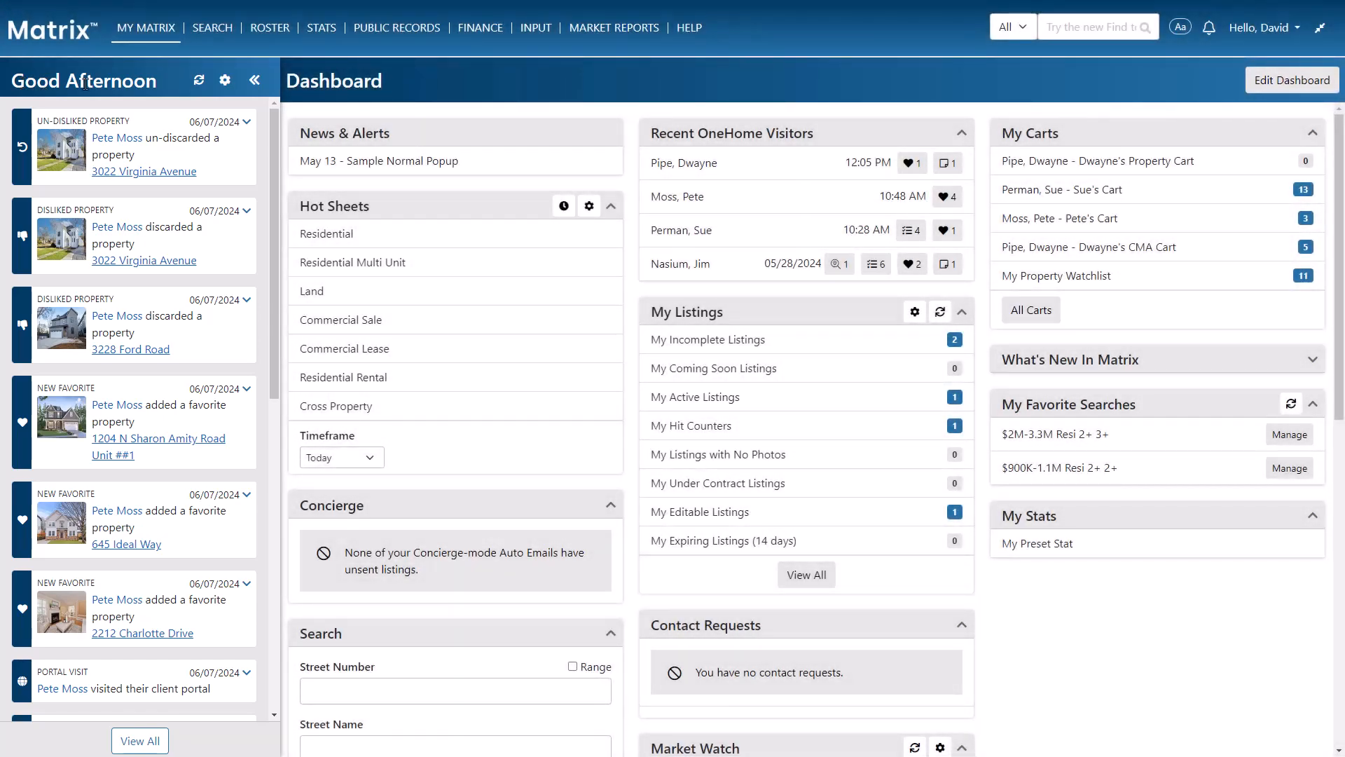
mouse_move(198, 79)
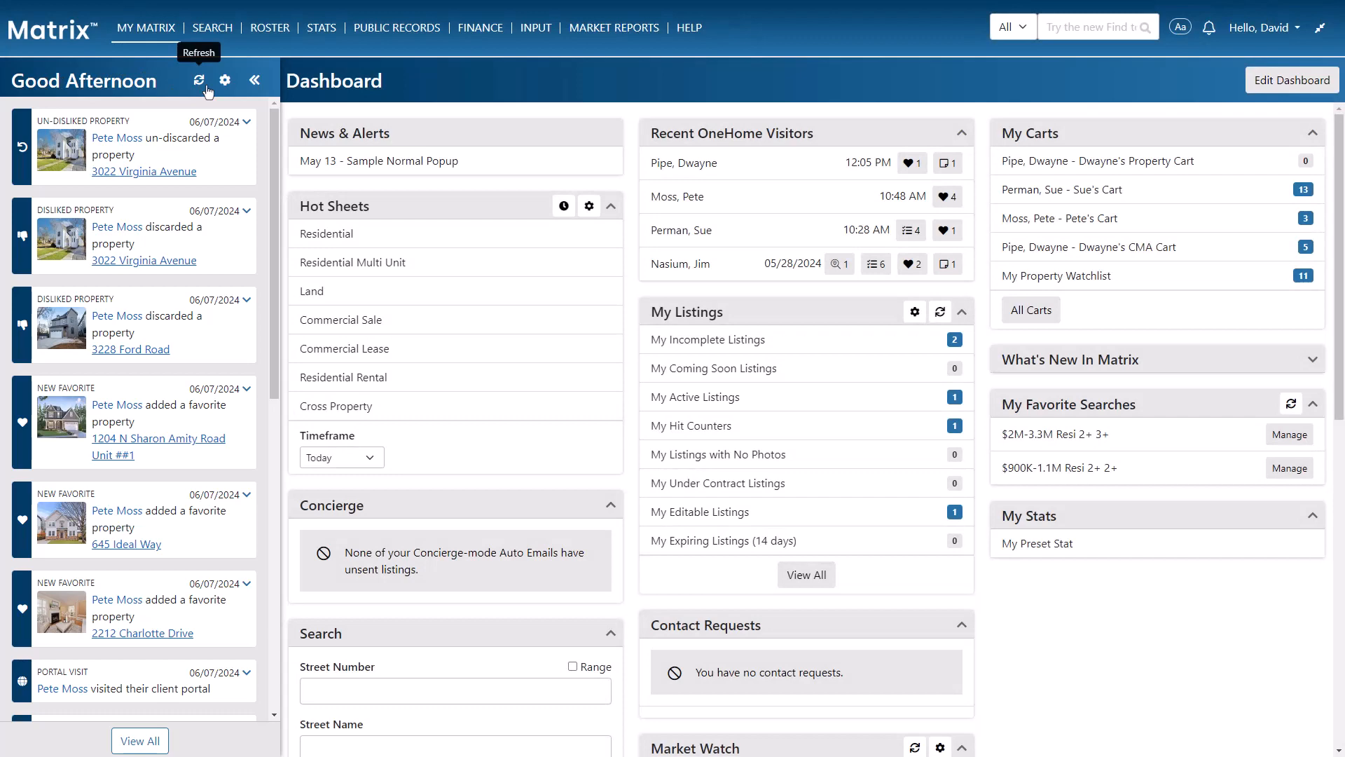
Refresh the timeline so today's activity, including Dwayne Pipe's portal visit, appears.
click(197, 79)
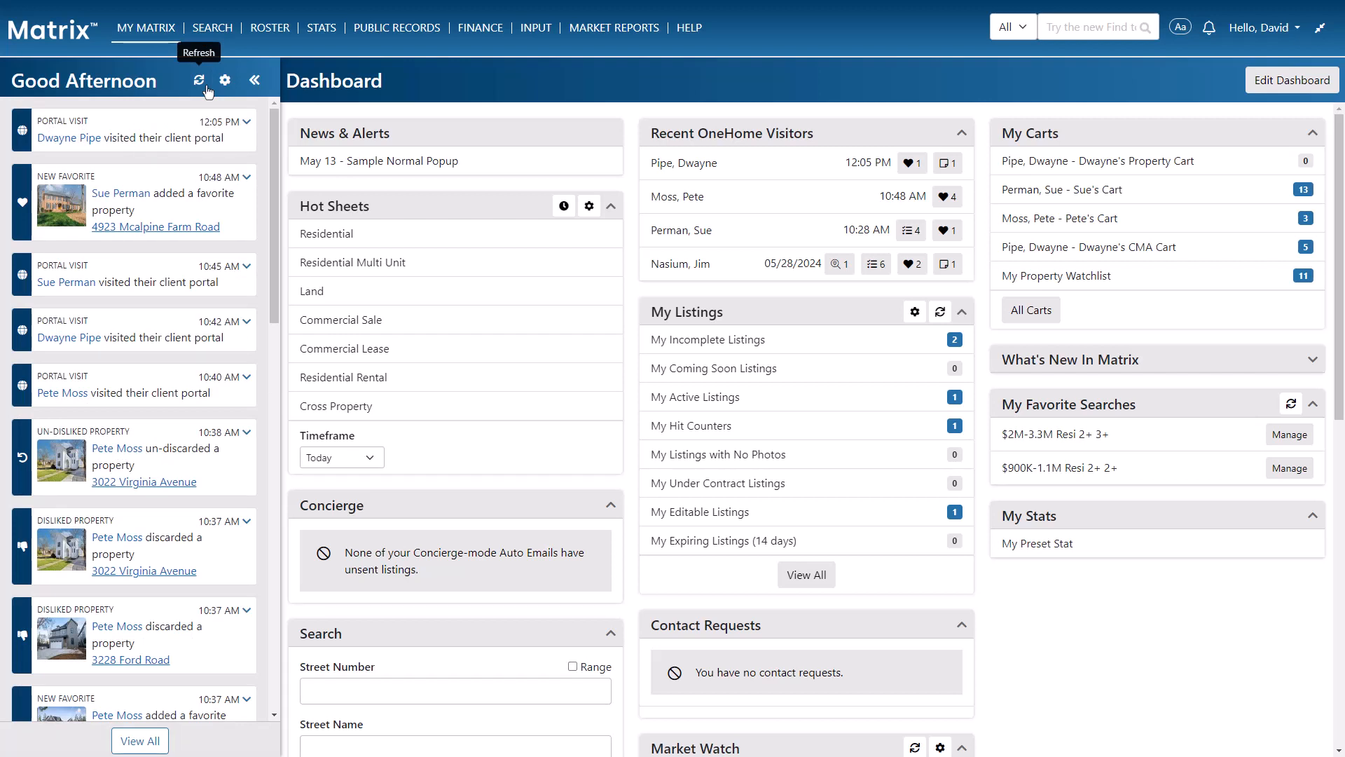
mouse_move(224, 80)
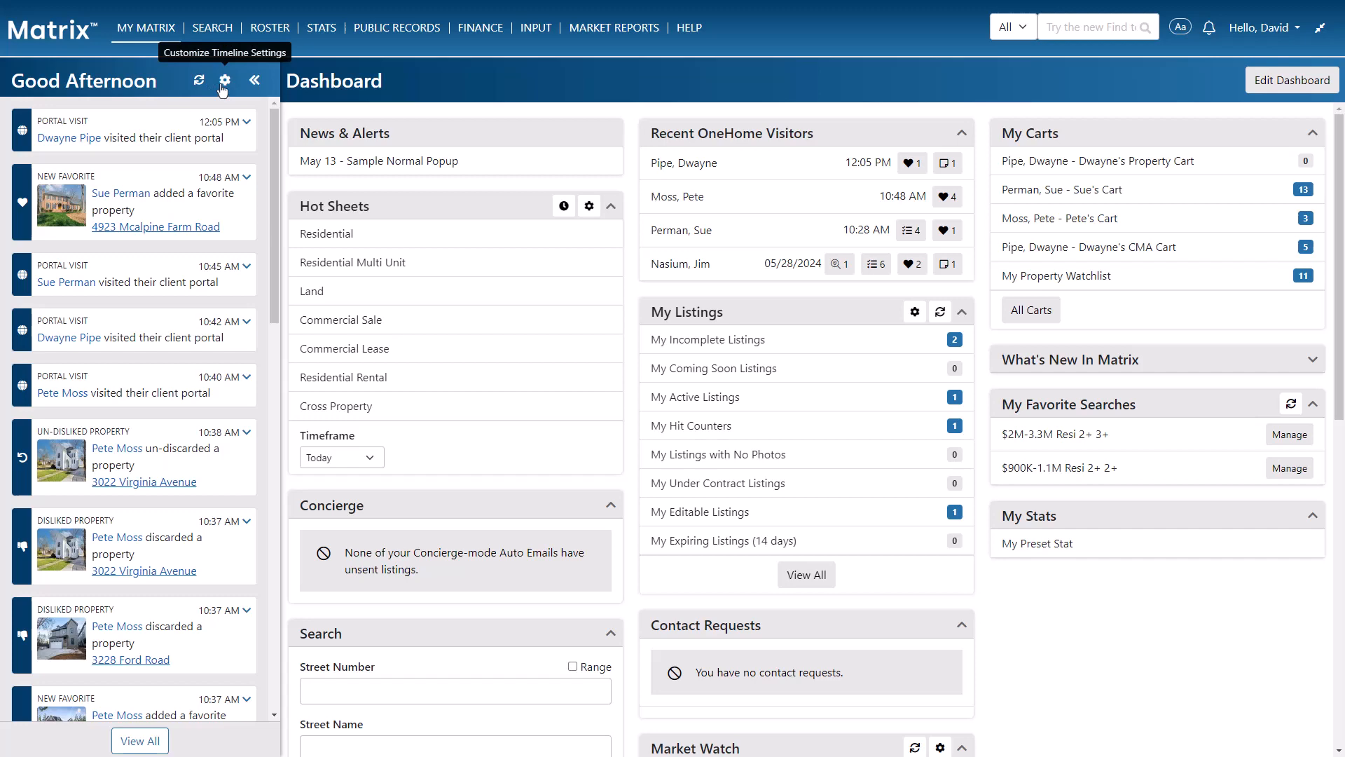
Switch off Visits Portal in Timeline Settings, save, and dismiss the confirmation.
click(224, 79)
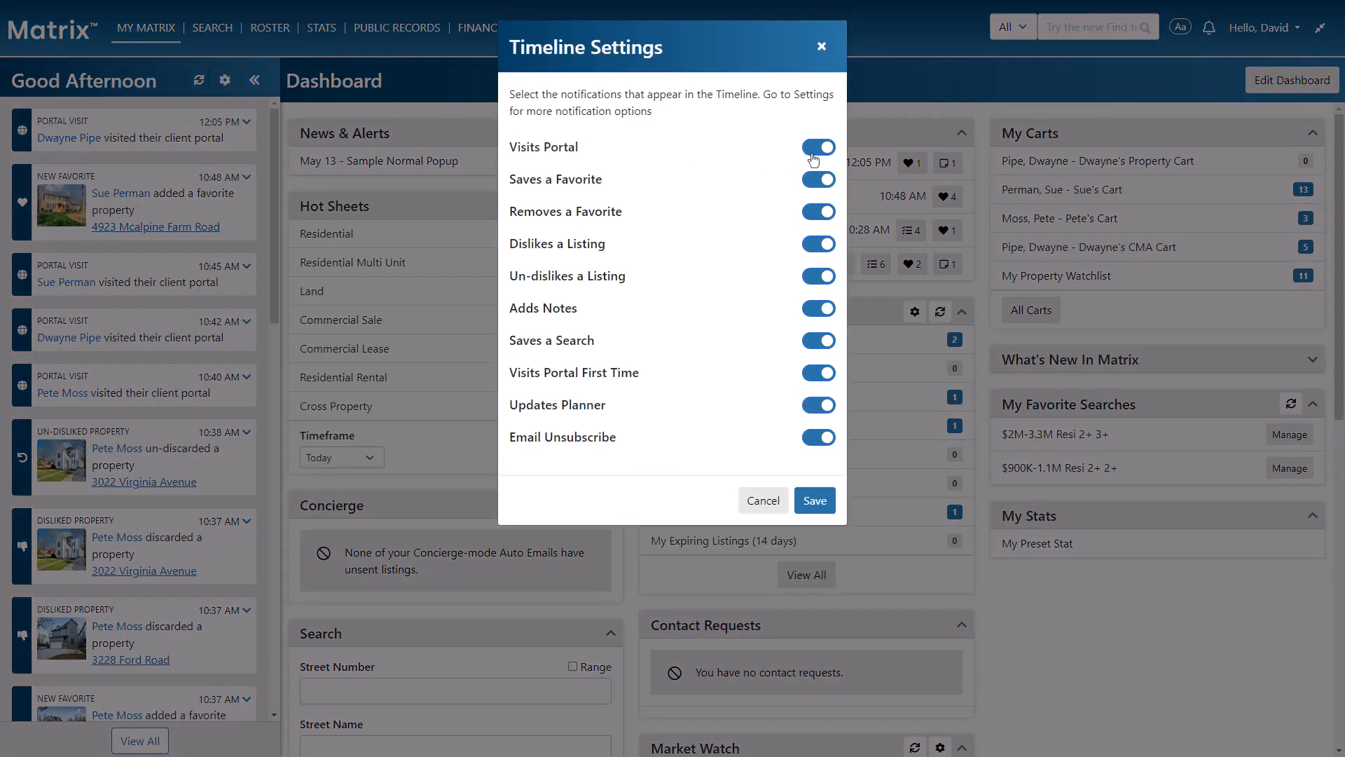
click(815, 147)
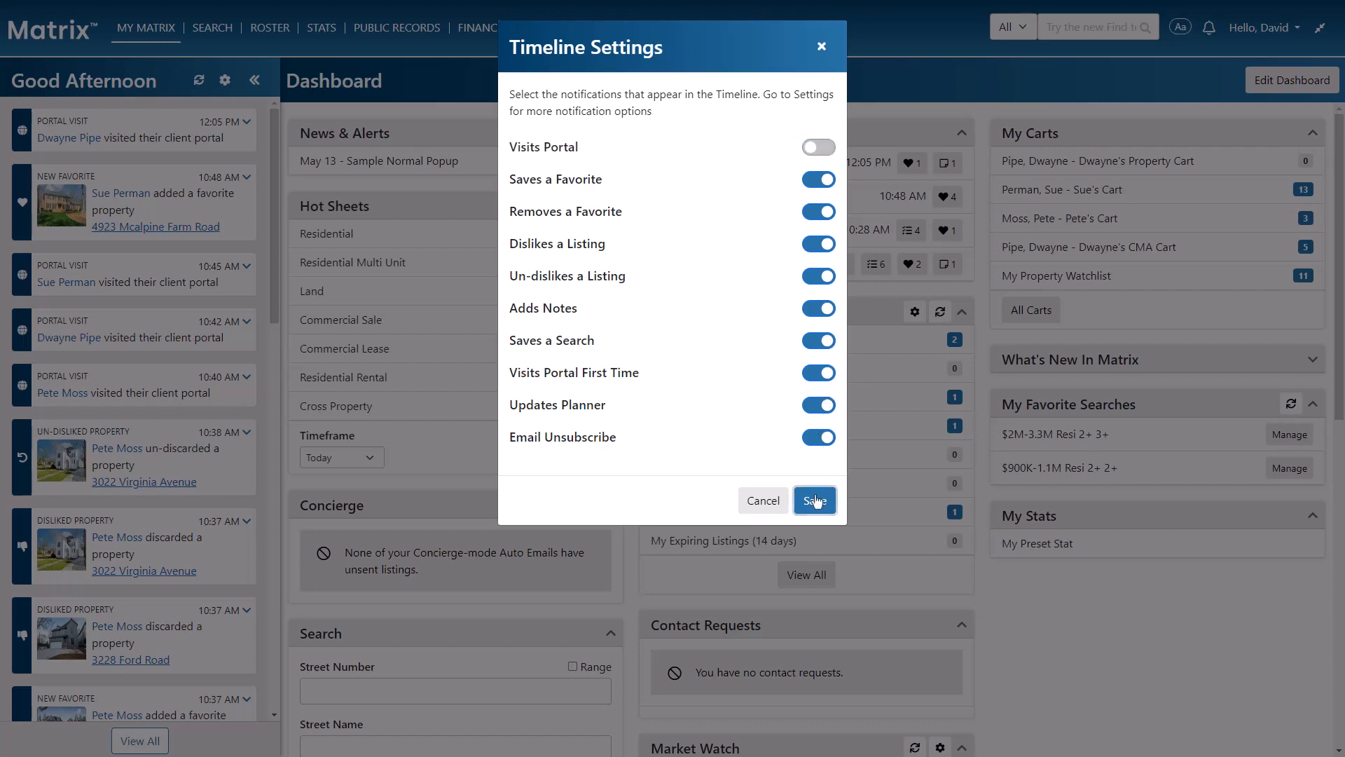
click(812, 500)
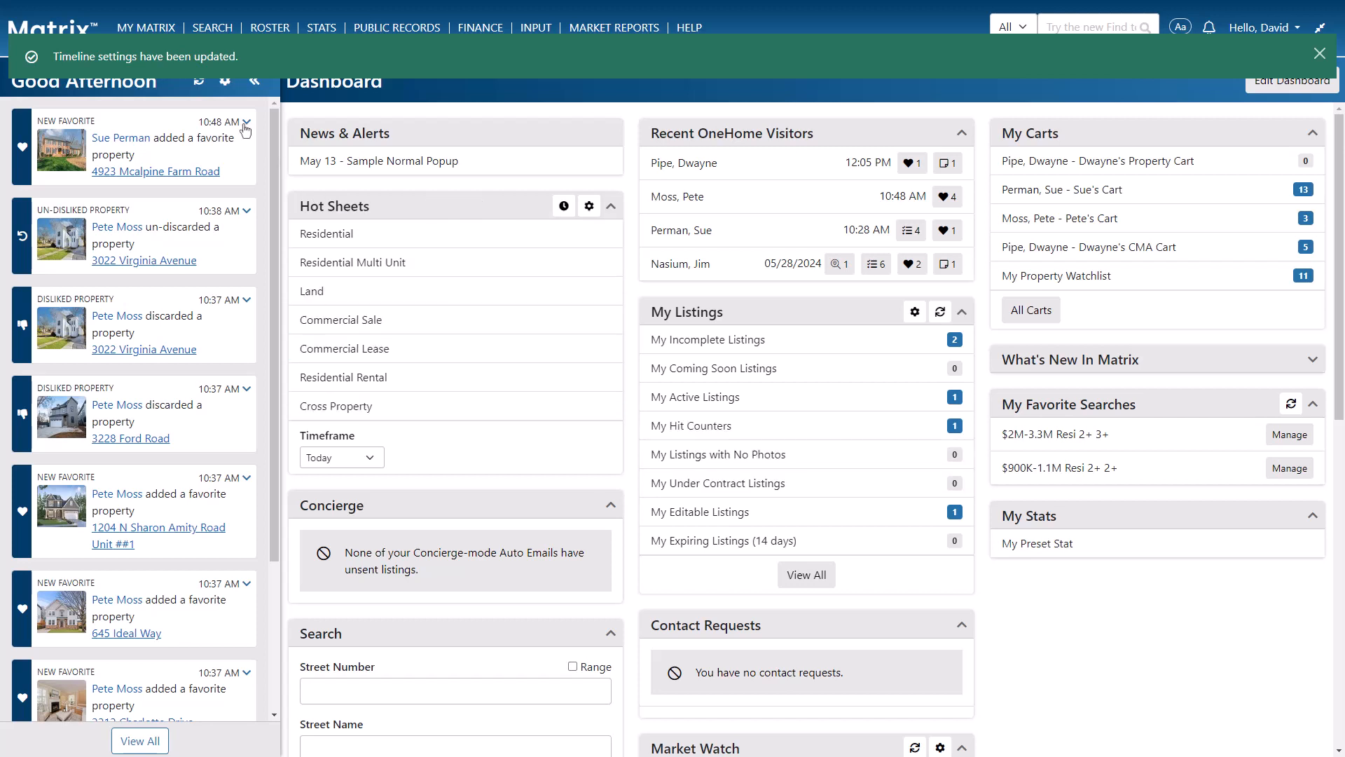
click(247, 120)
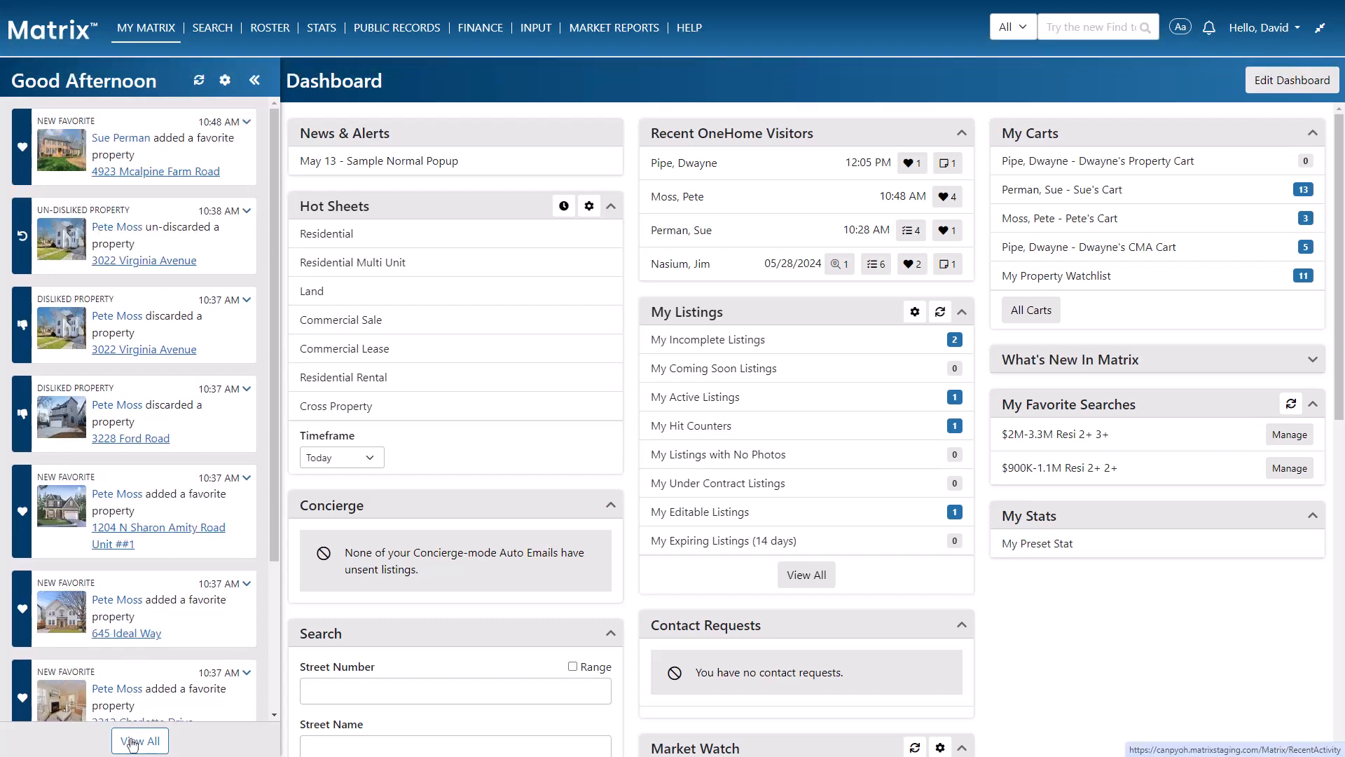
From the full Timeline page, switch Visits Portal back on and save.
click(140, 740)
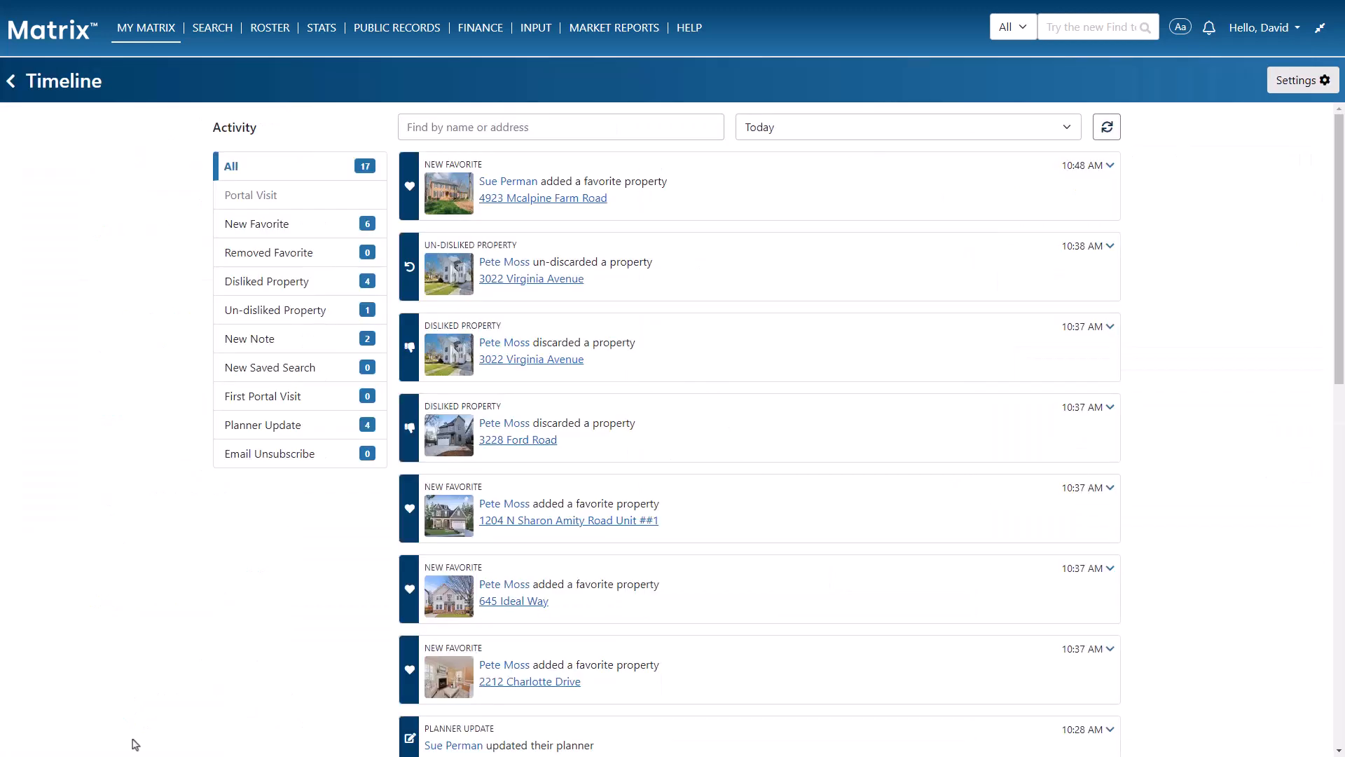
mouse_move(1289, 101)
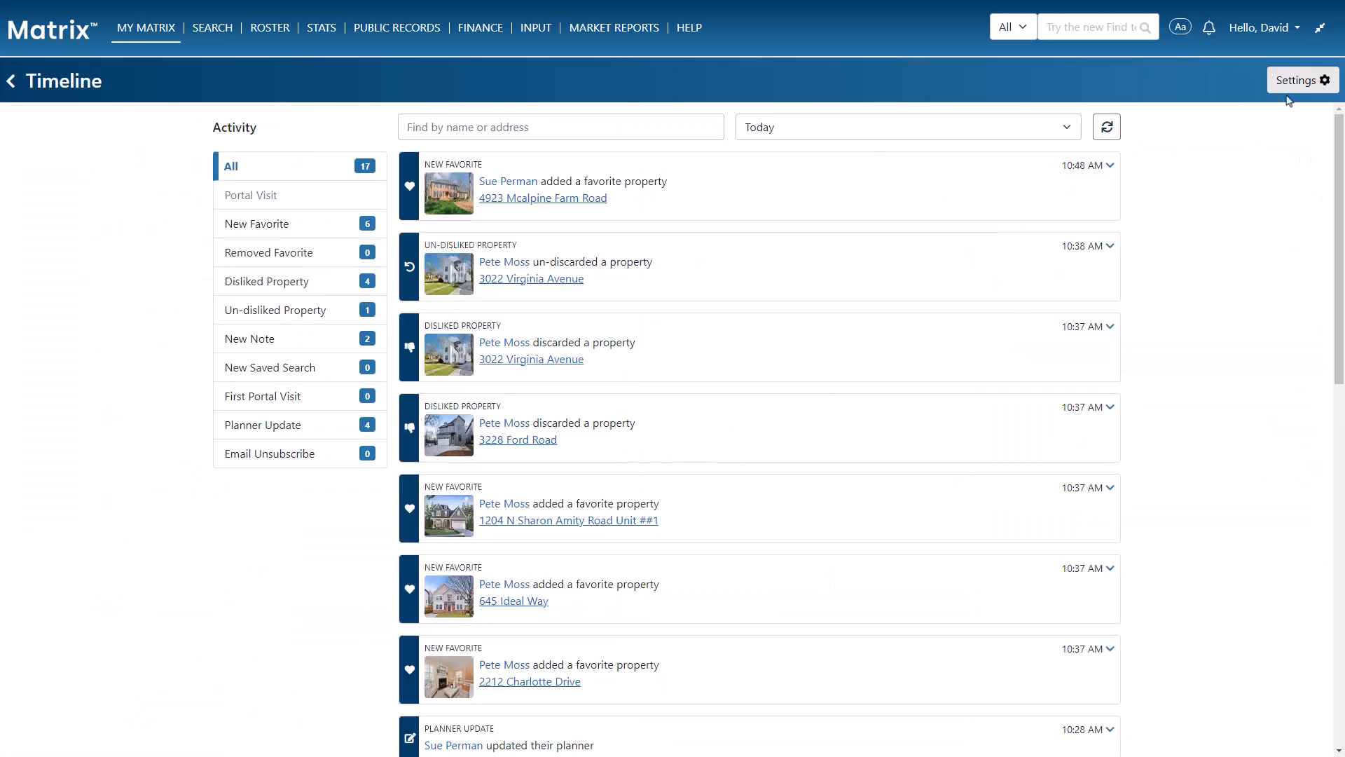
click(1300, 80)
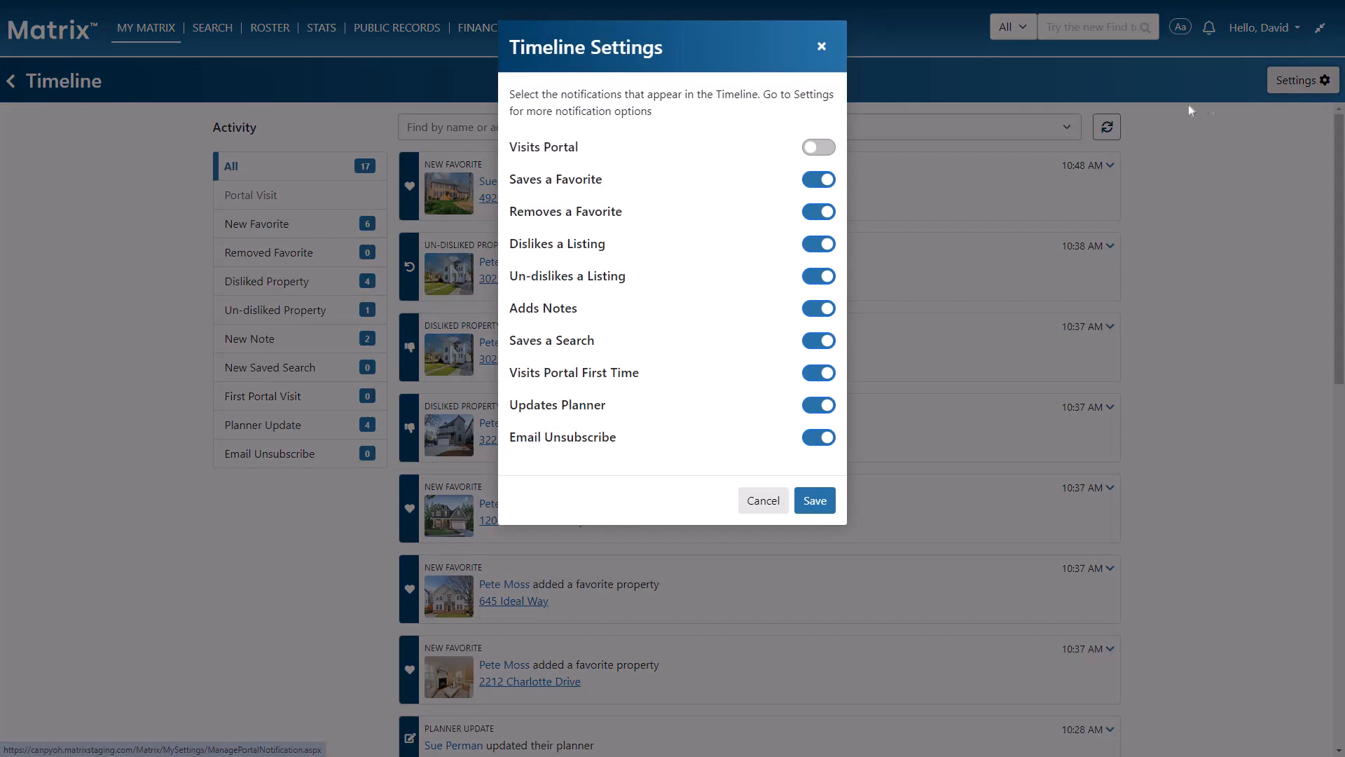
click(817, 147)
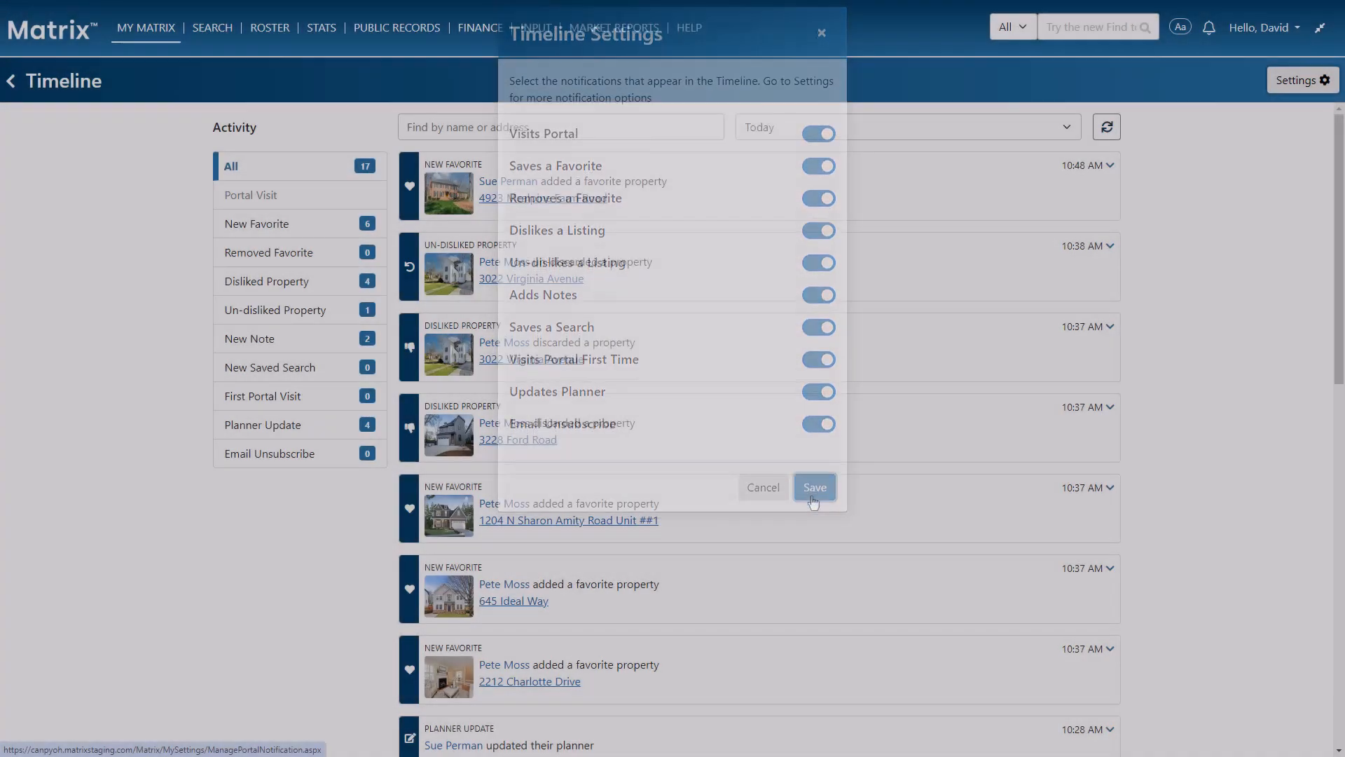
click(813, 487)
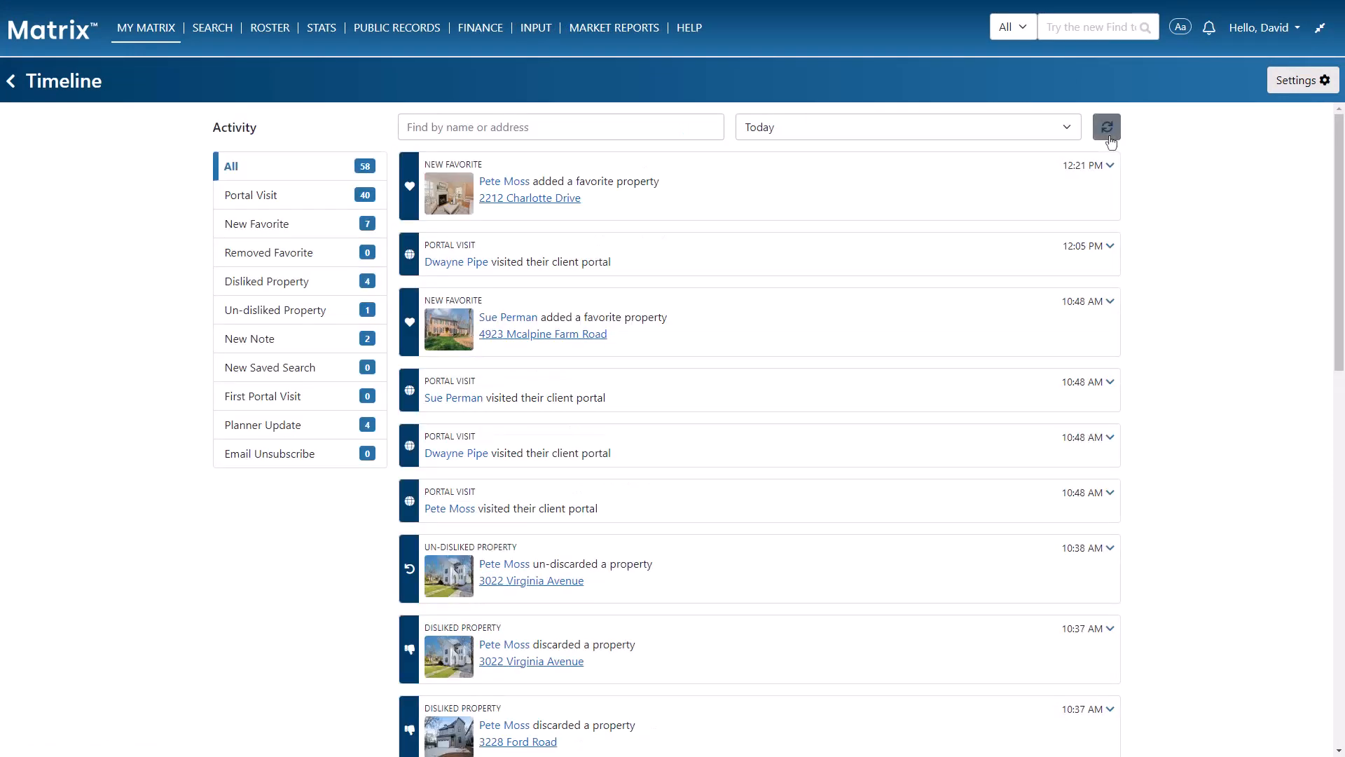
mouse_move(1062, 132)
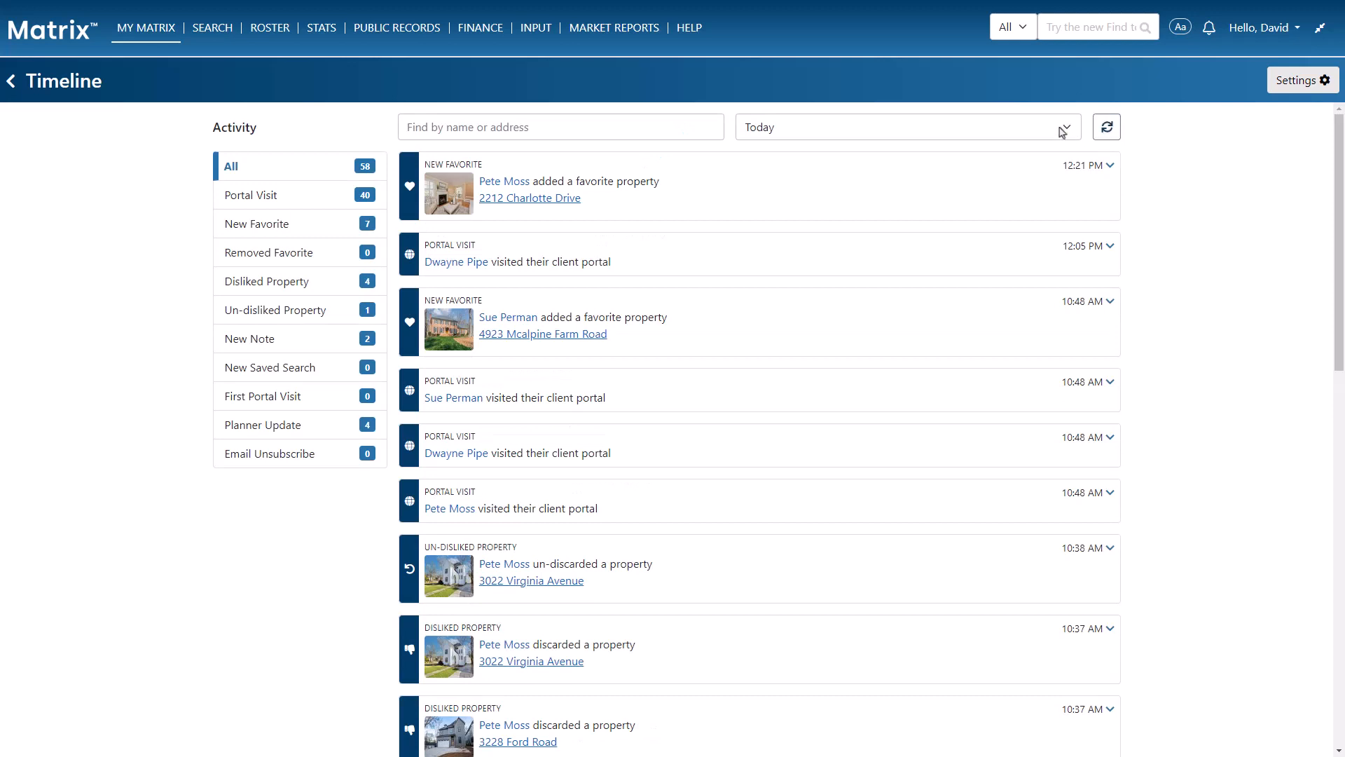
click(905, 128)
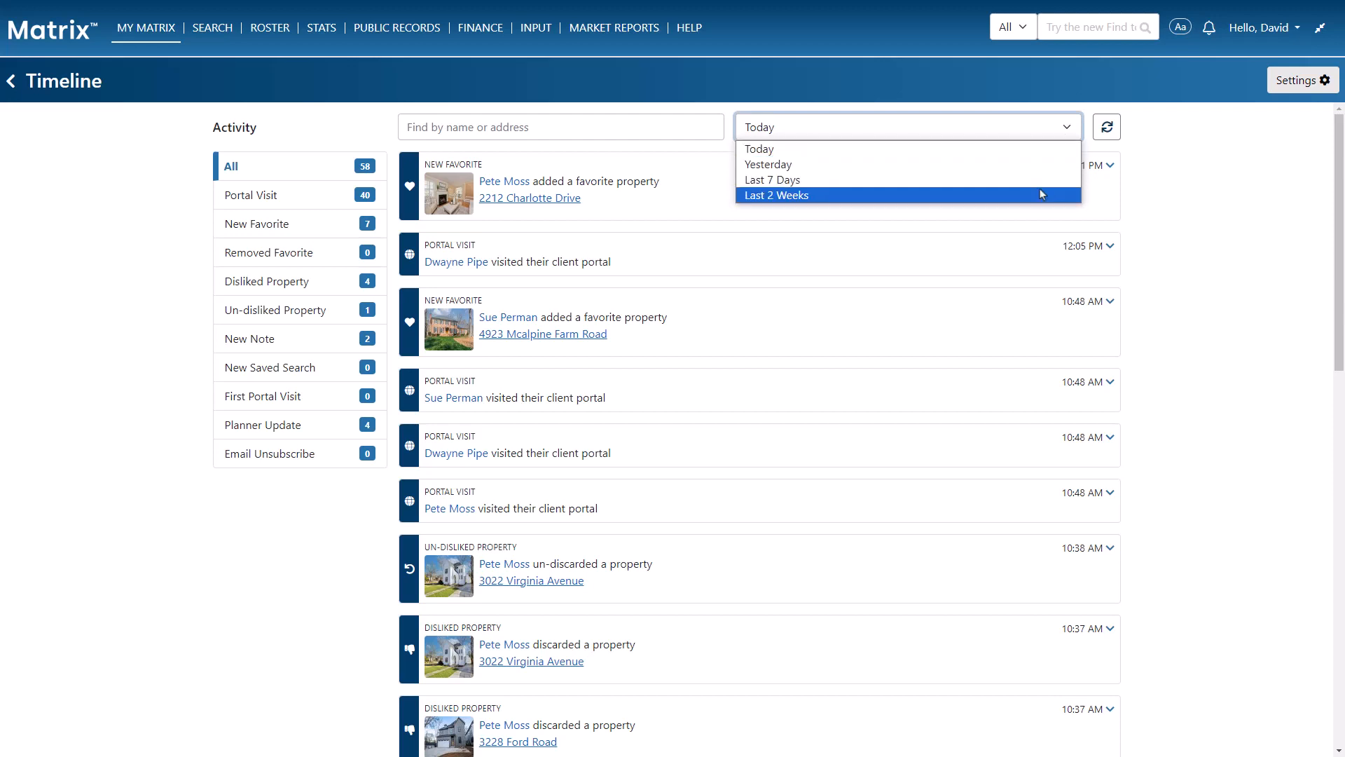
click(775, 195)
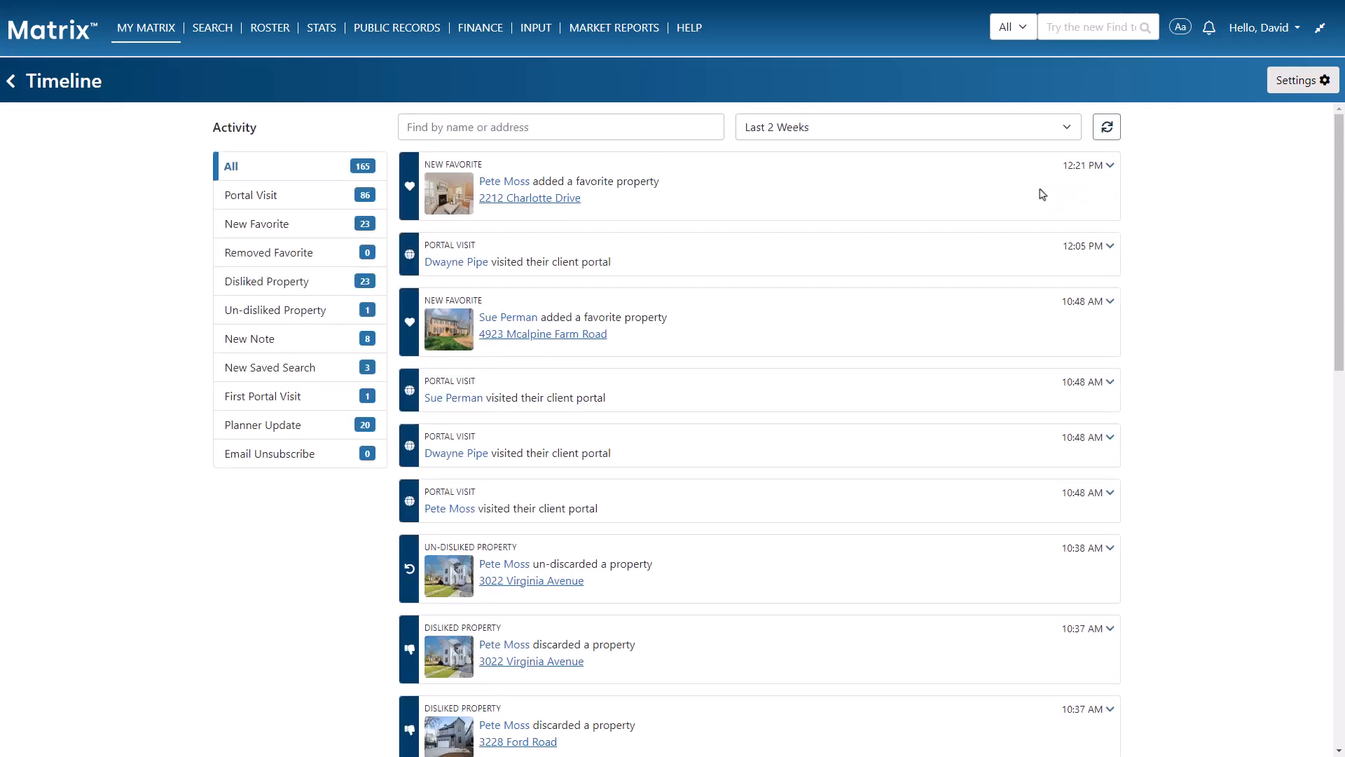
mouse_move(396, 223)
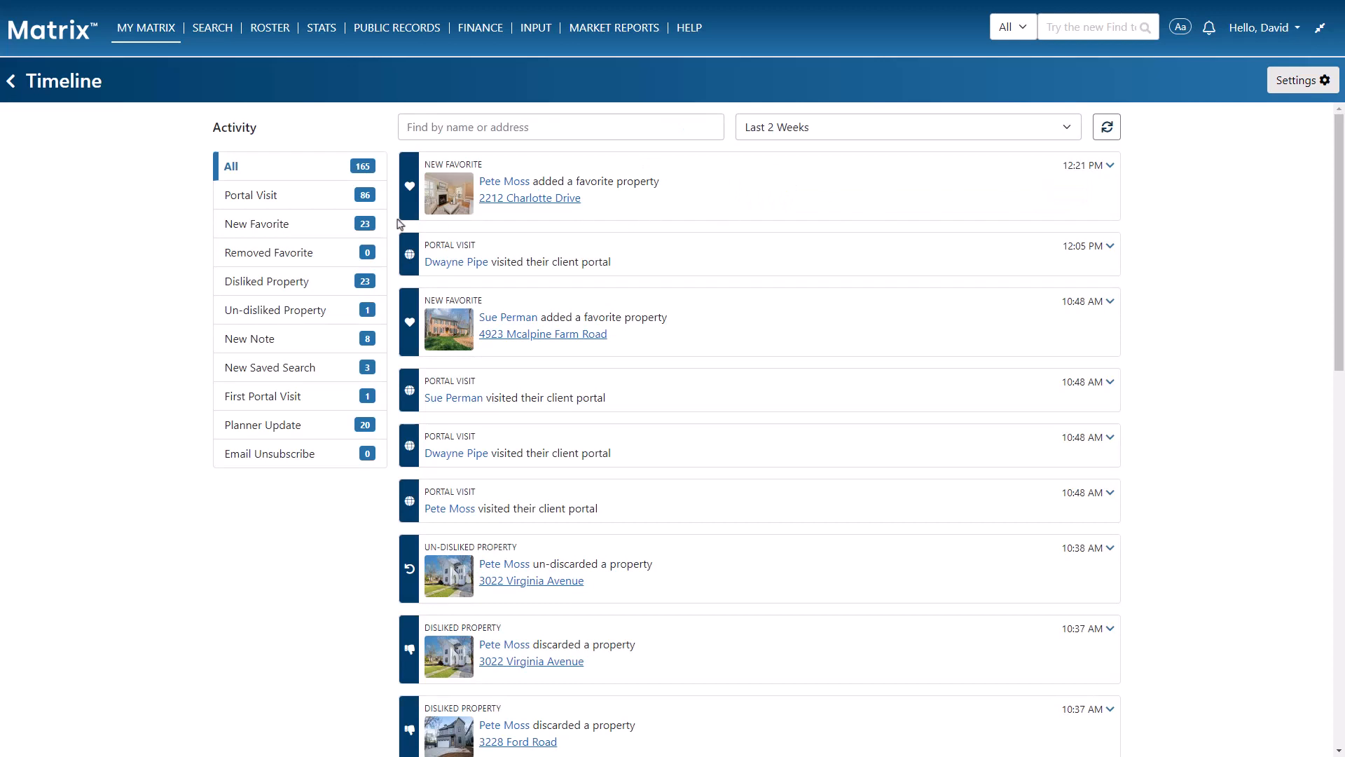
click(255, 224)
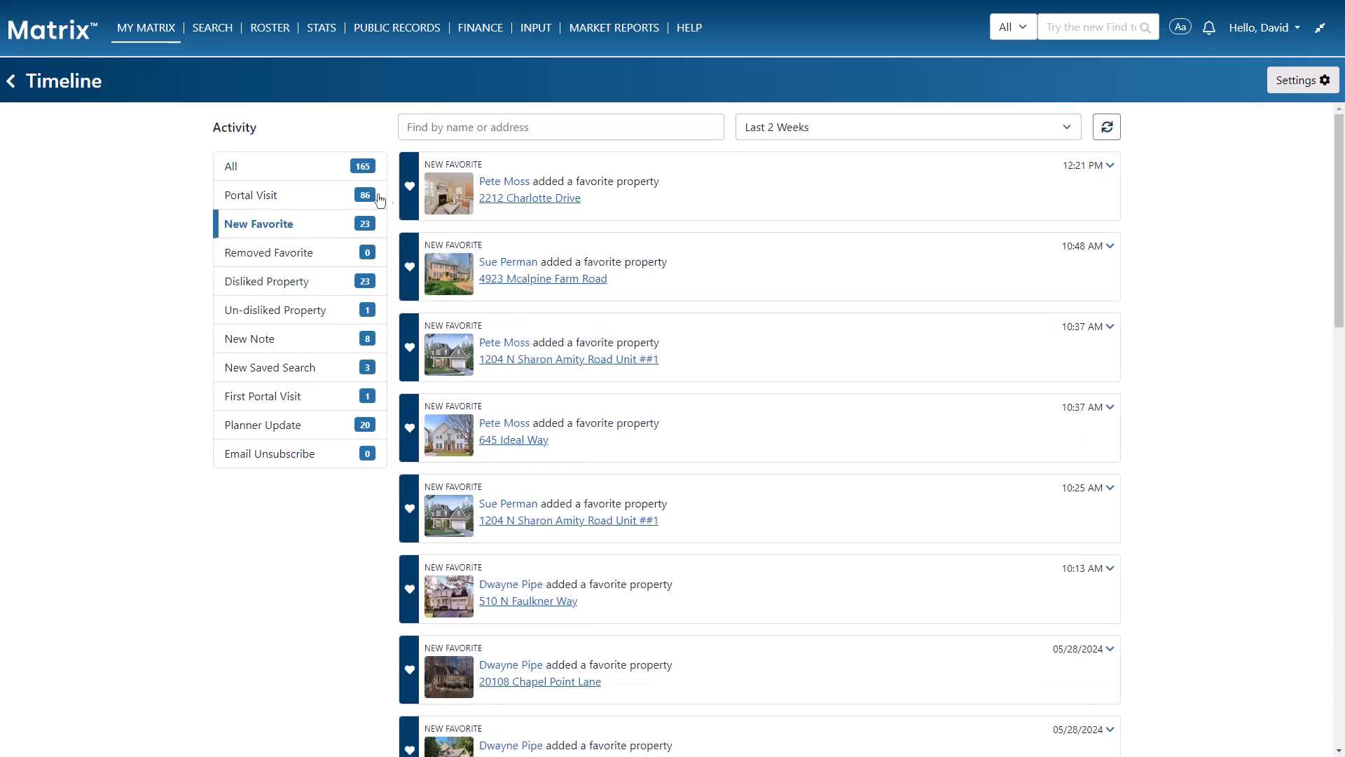
text(4923 Mcalpine Farm Road)
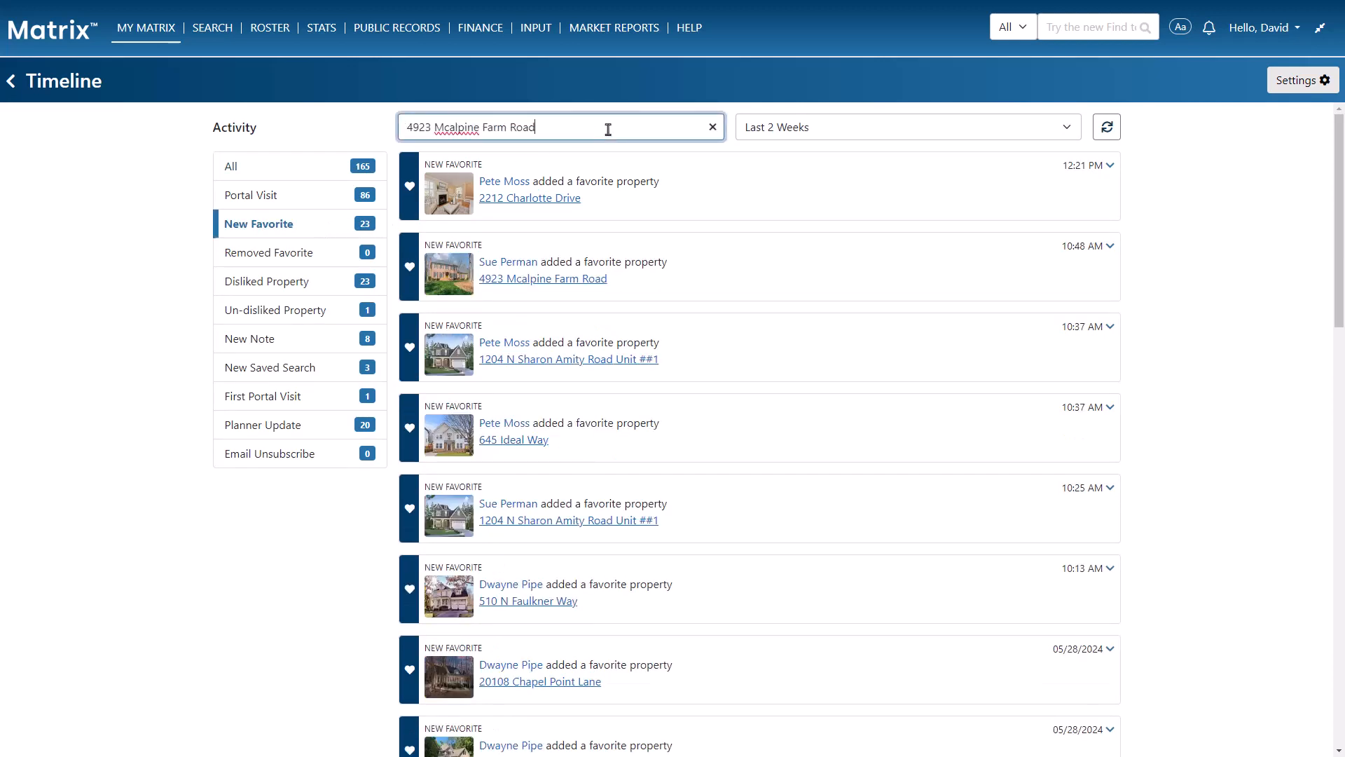
click(1110, 127)
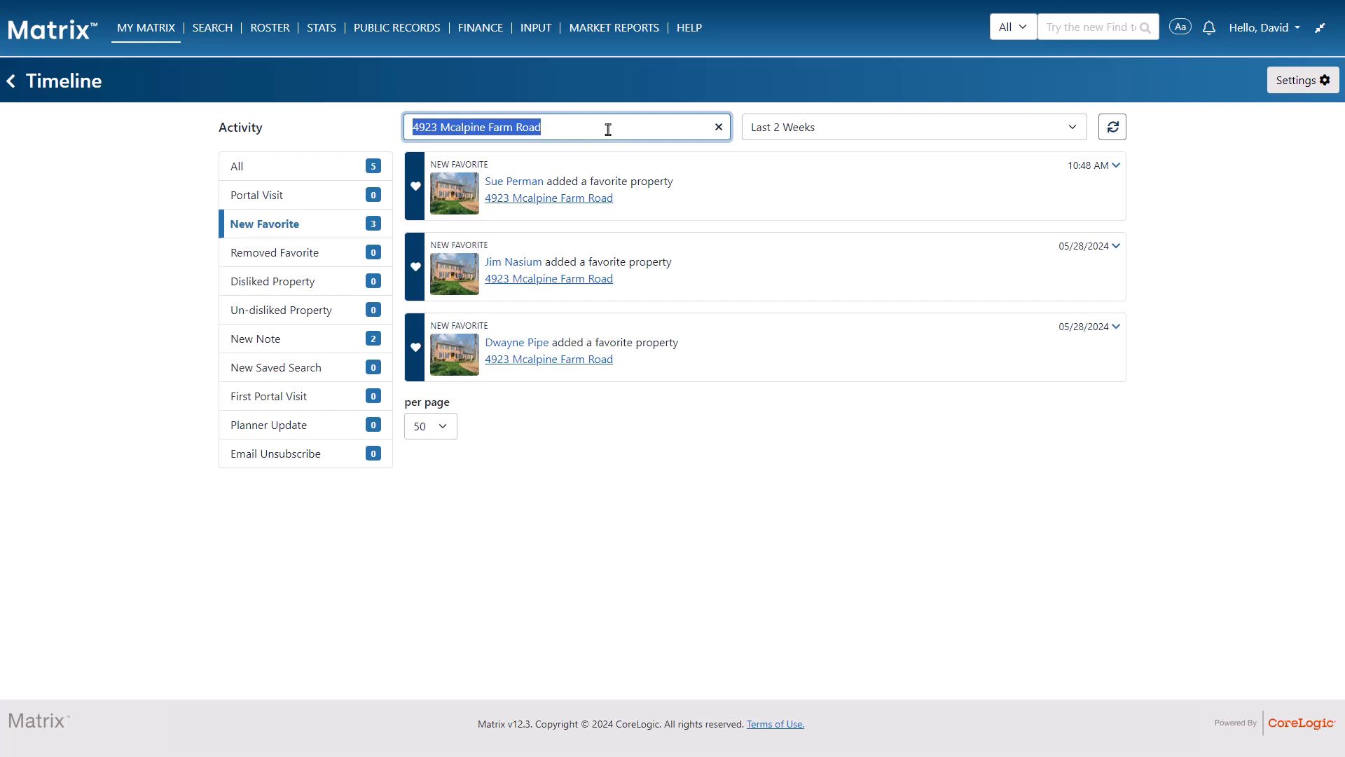
Search Dwayne, filter to New Note activity, and limit the date to Today.
text(Dwayne)
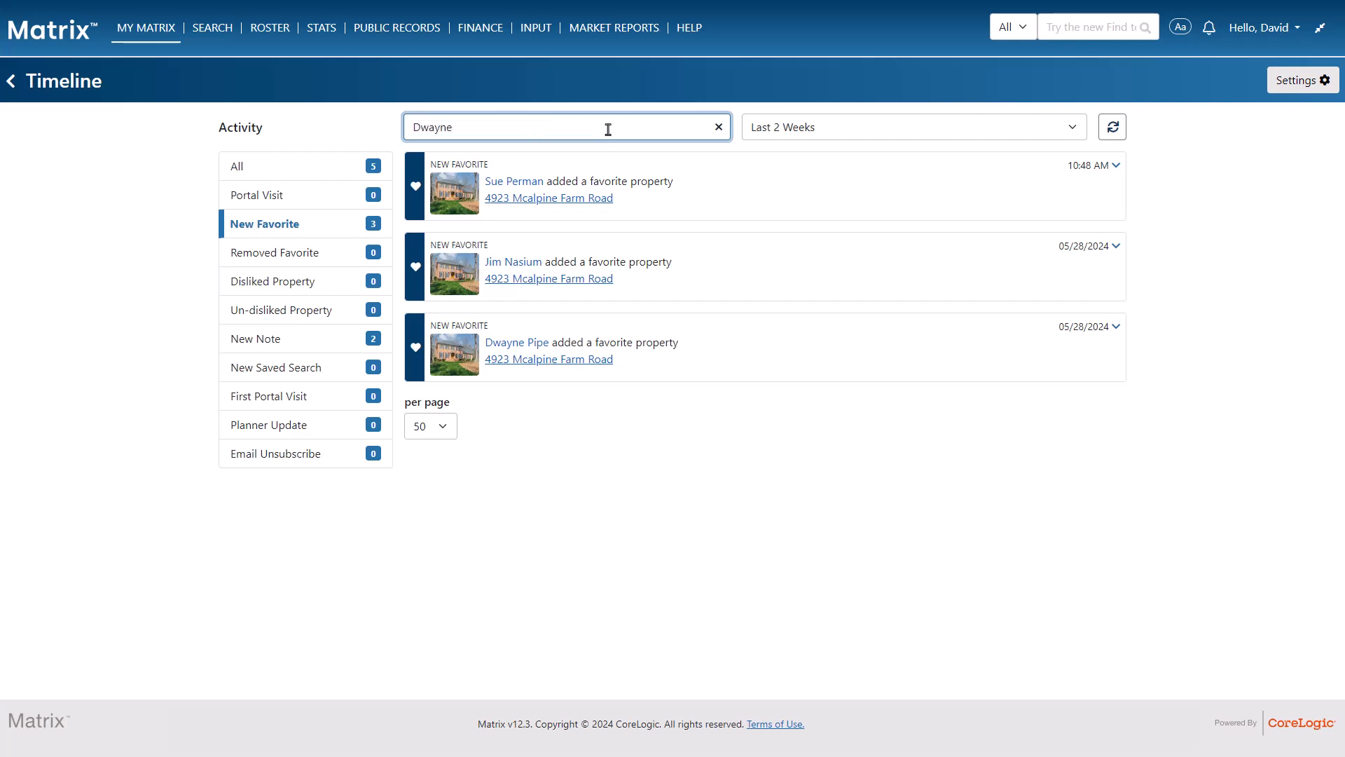
click(1111, 126)
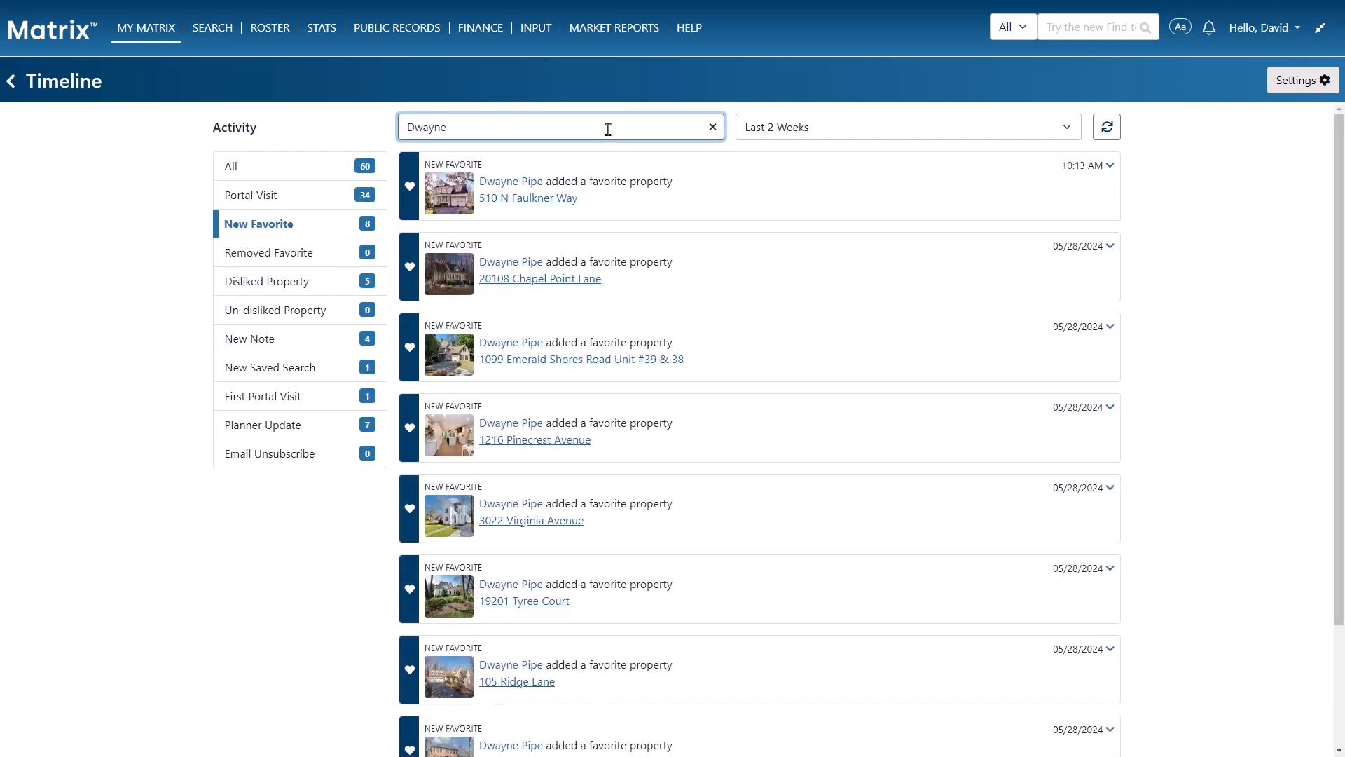
click(249, 338)
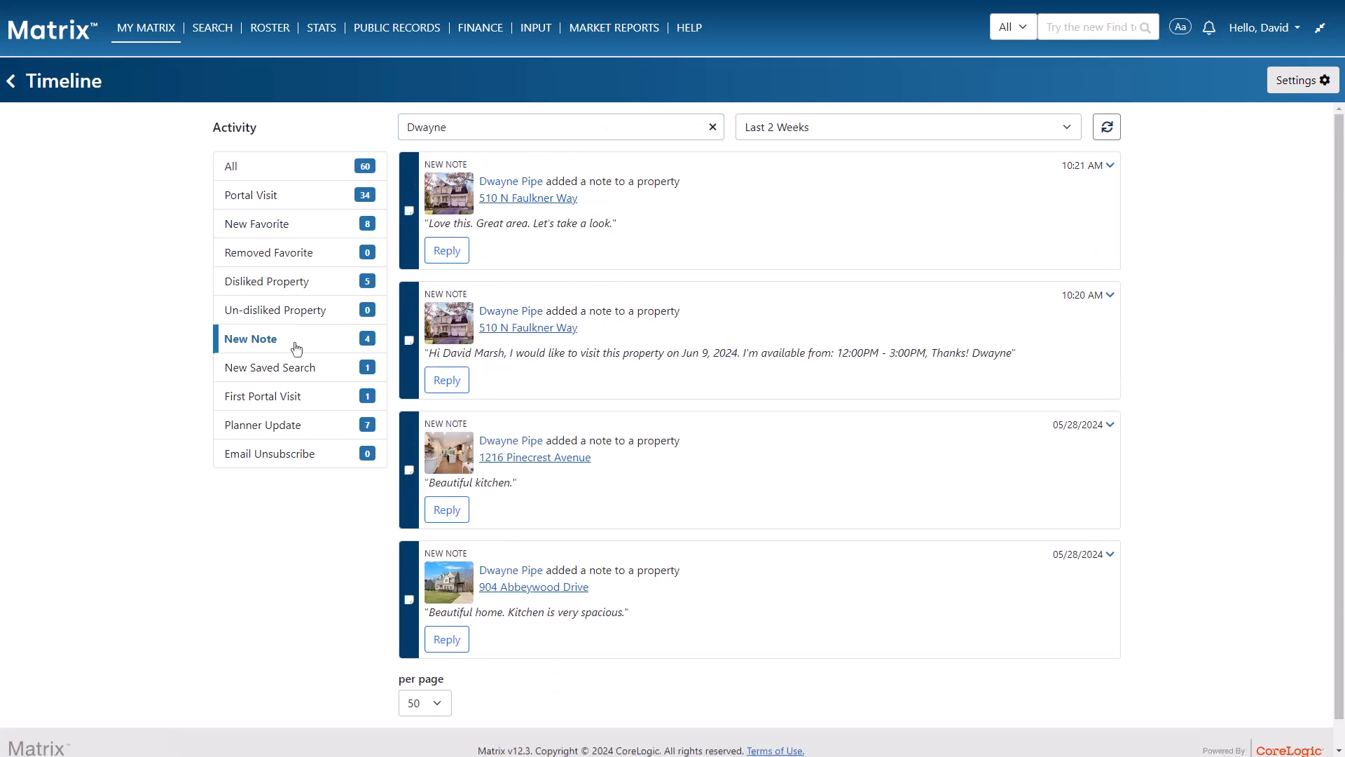
click(905, 126)
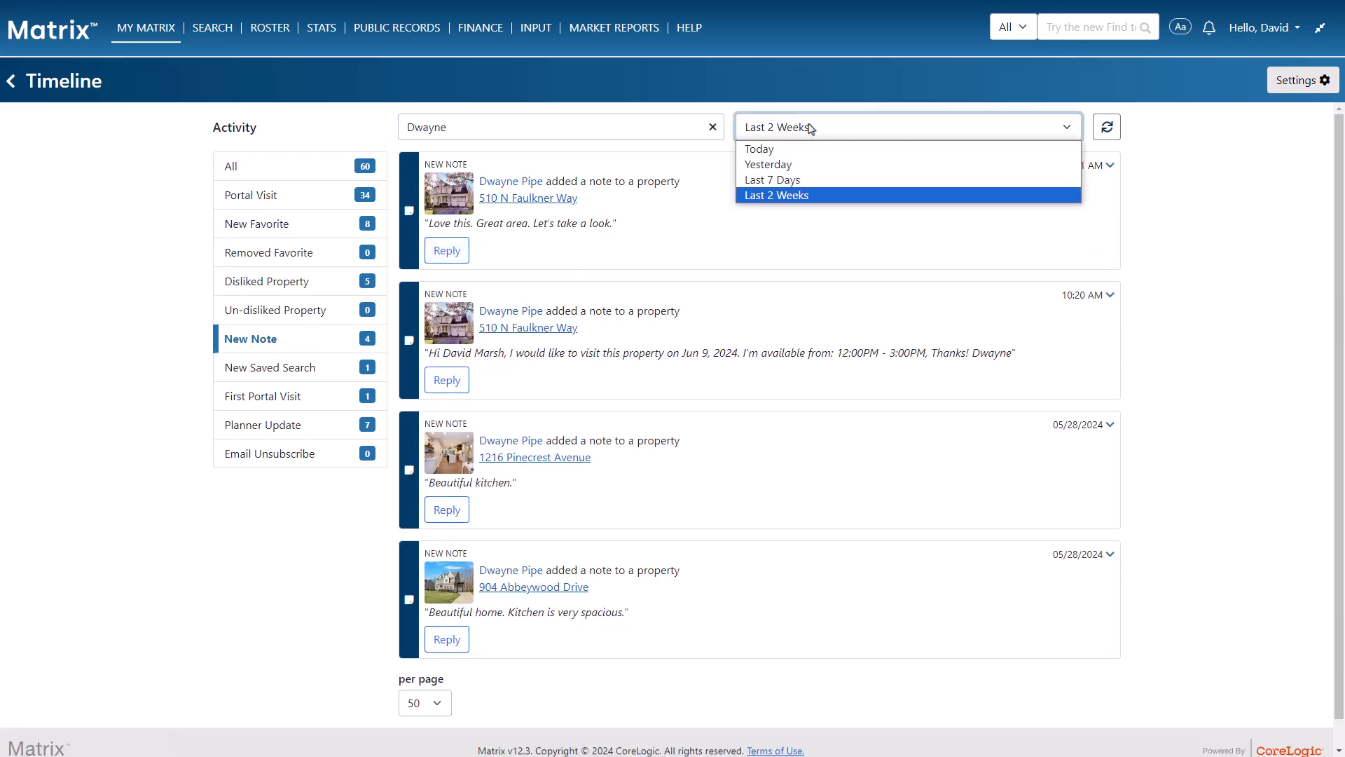
click(758, 149)
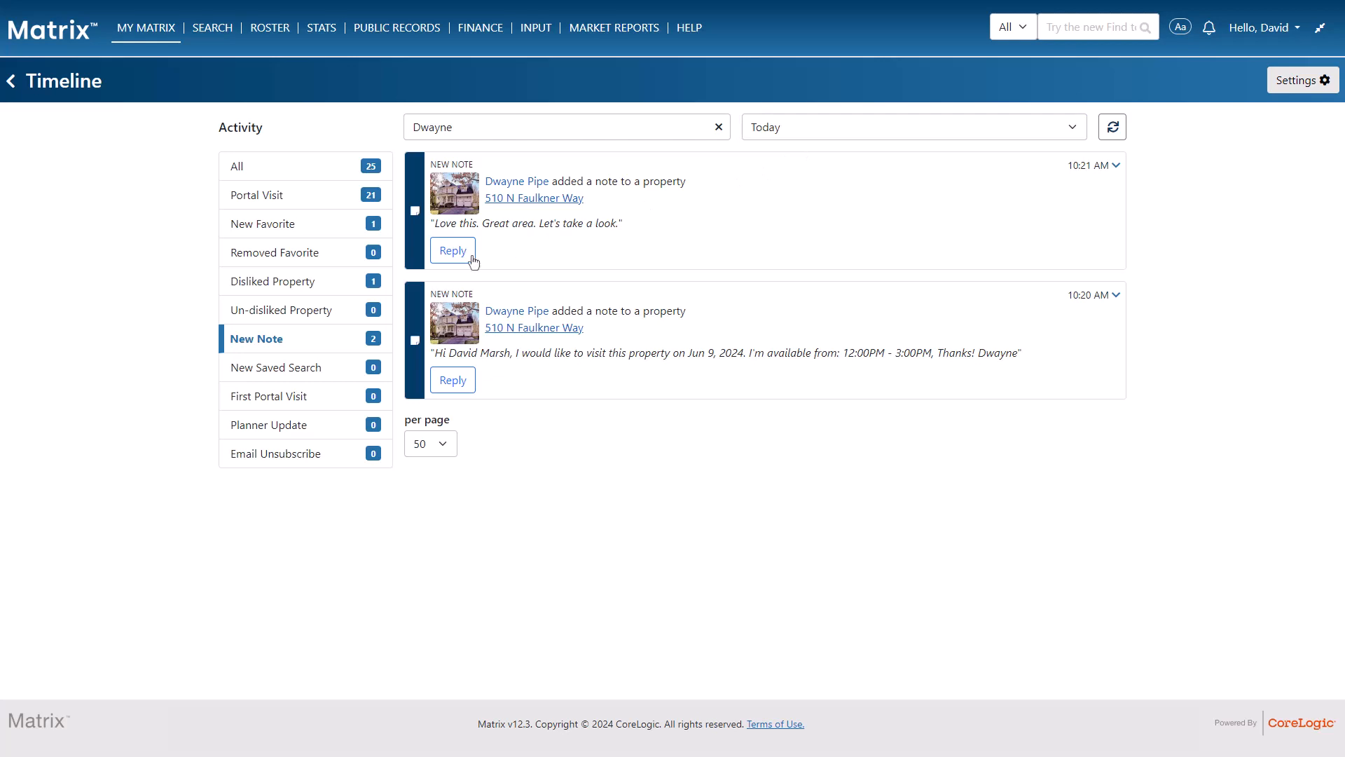
click(452, 249)
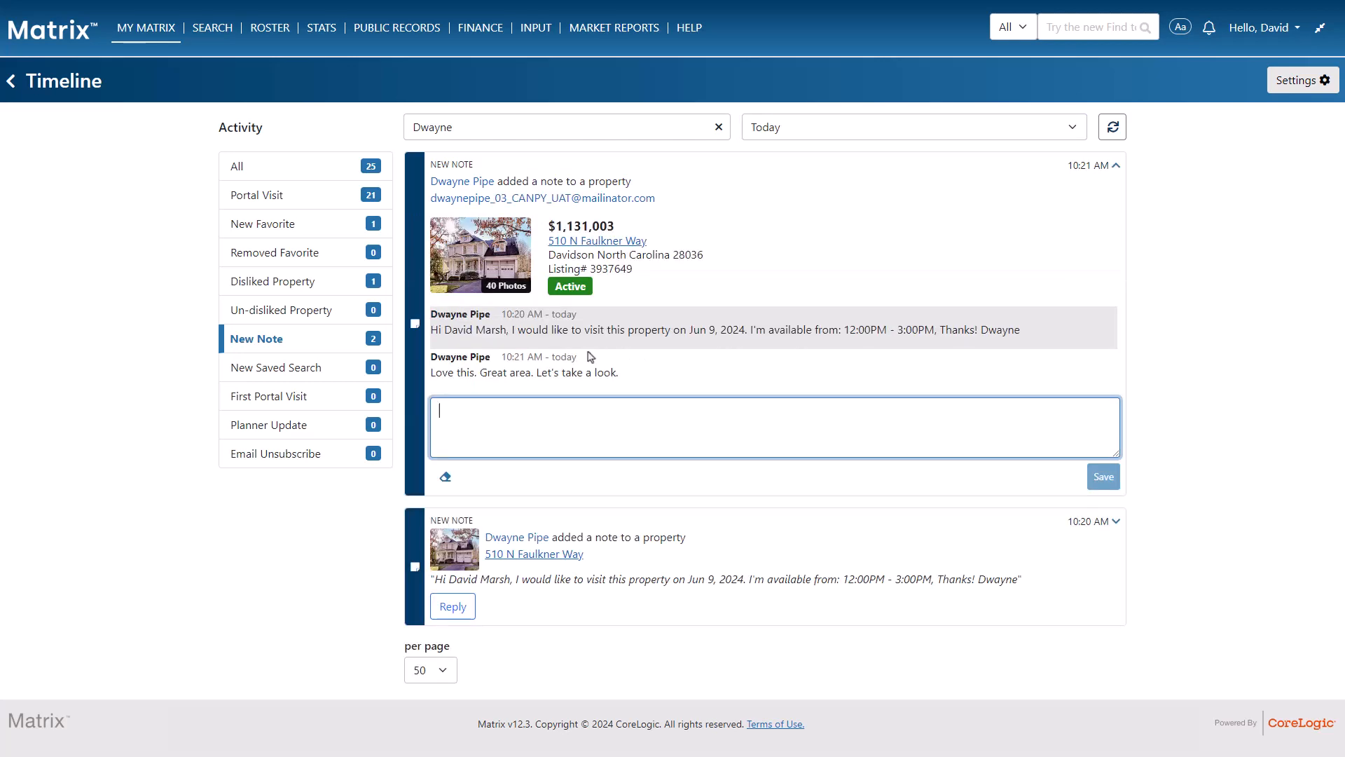
text(Great!  Pick you up at 2pm.)
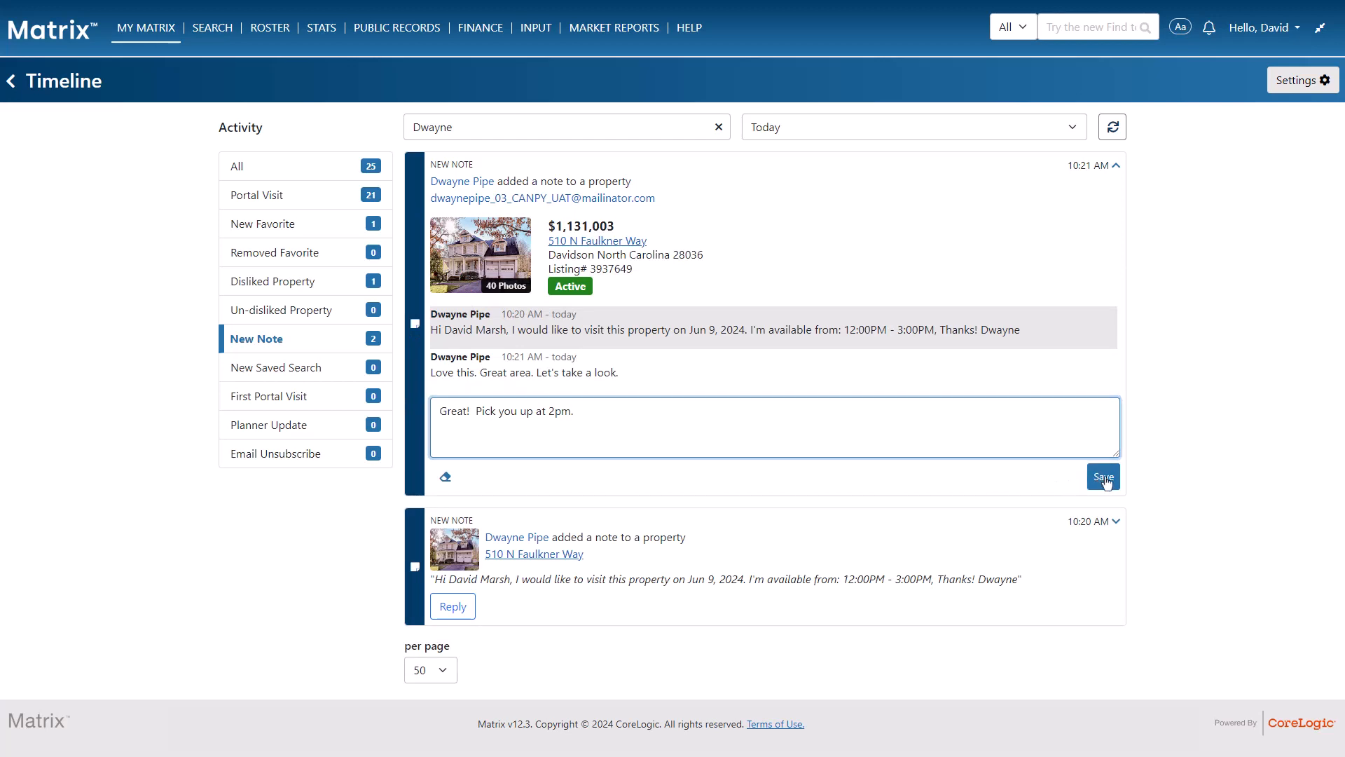
click(1101, 477)
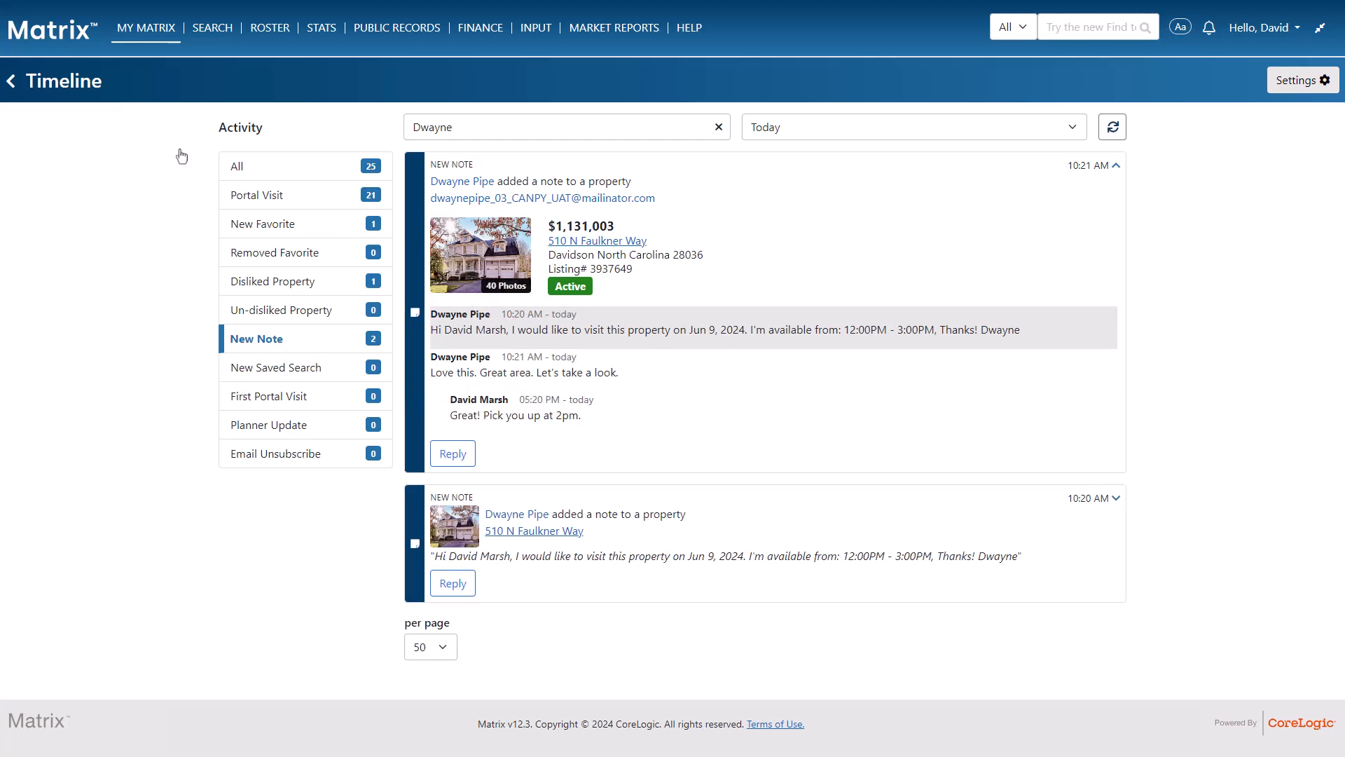
click(10, 82)
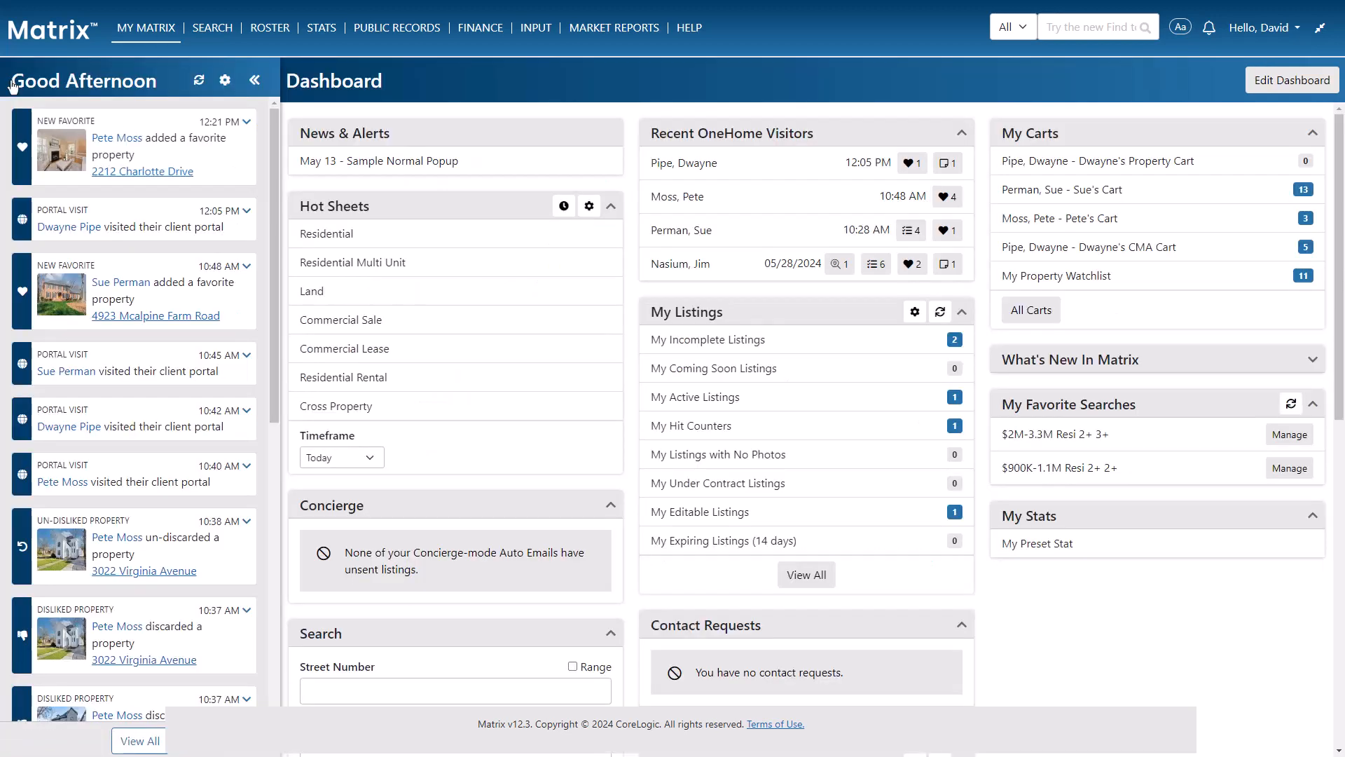